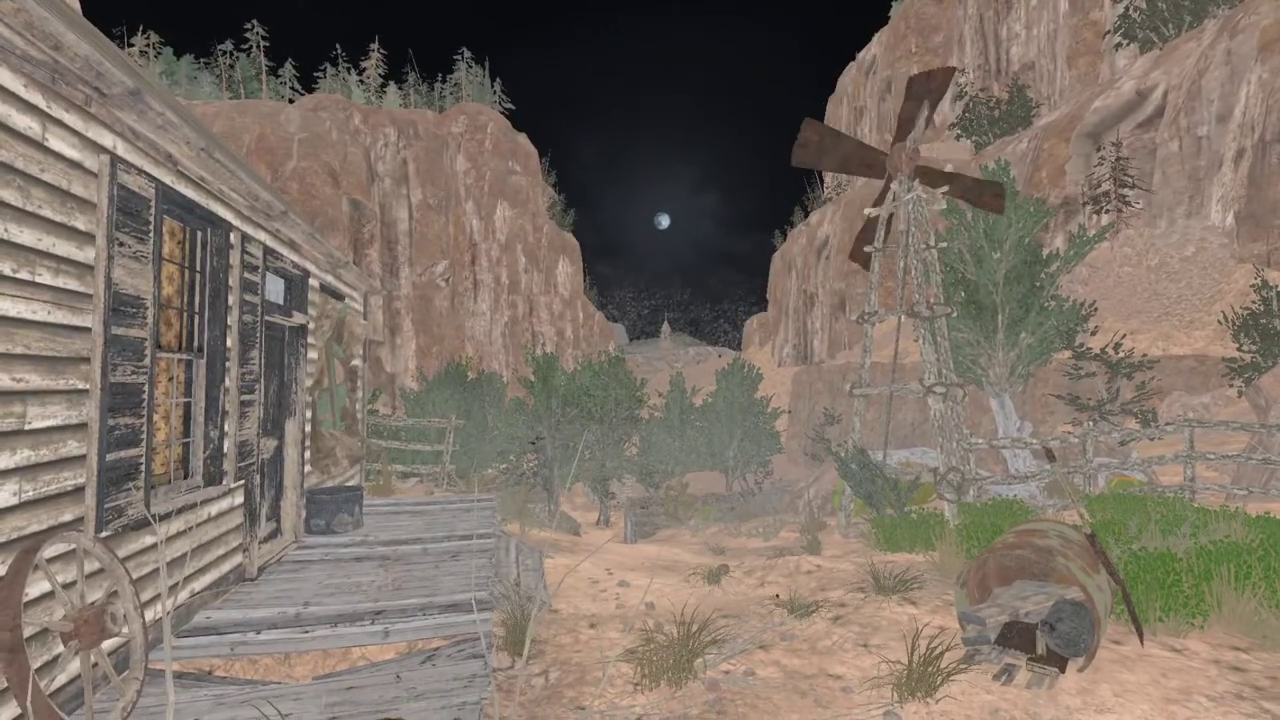
mouse_move(640, 360)
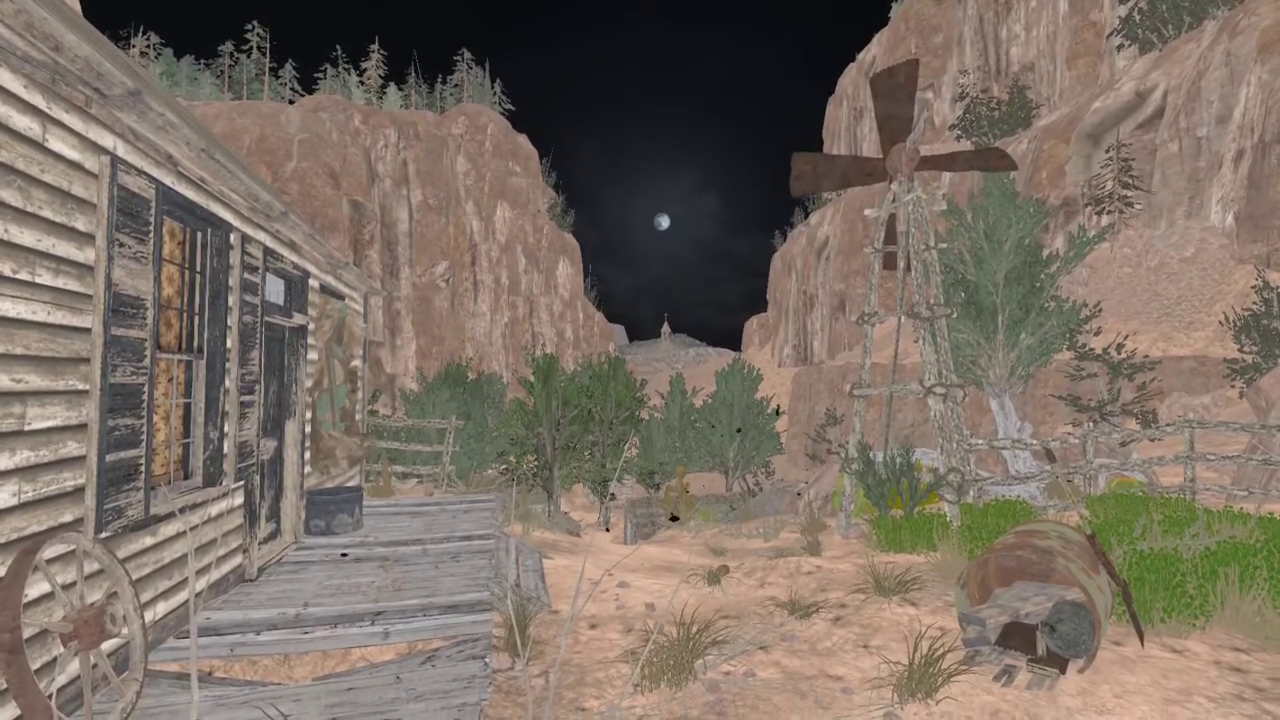
mouse_move(640, 360)
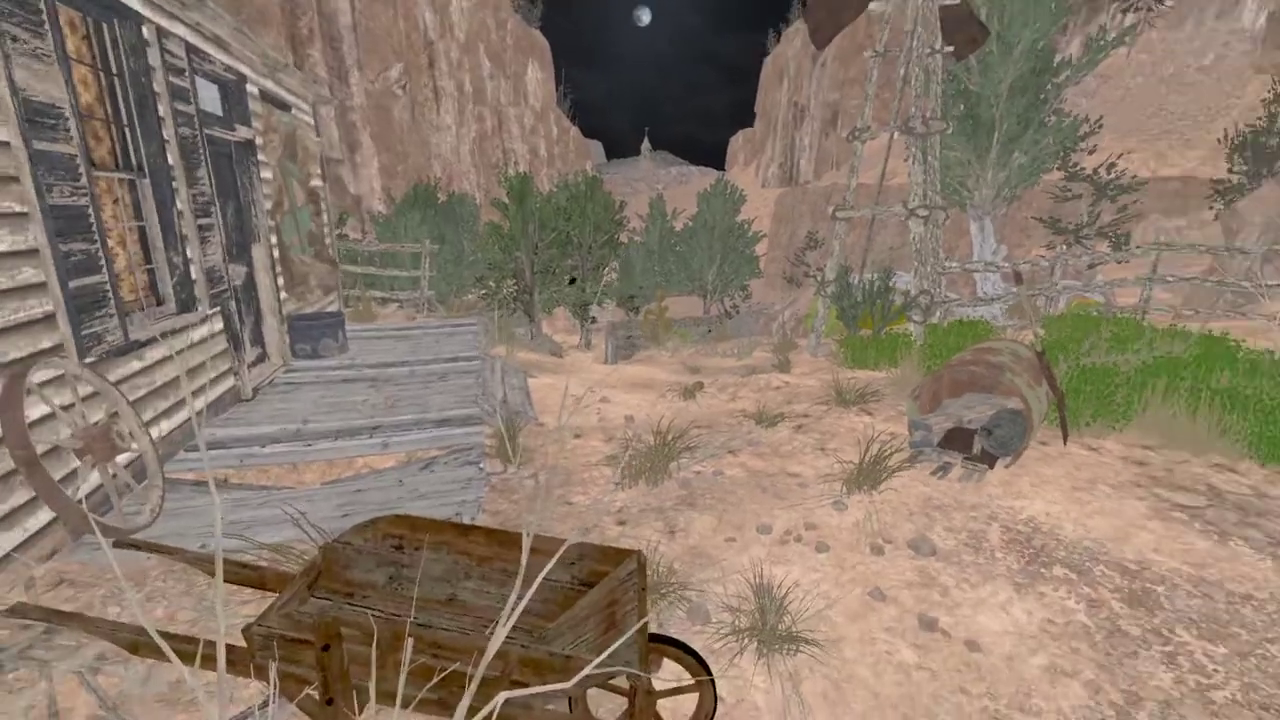
mouse_move(640, 360)
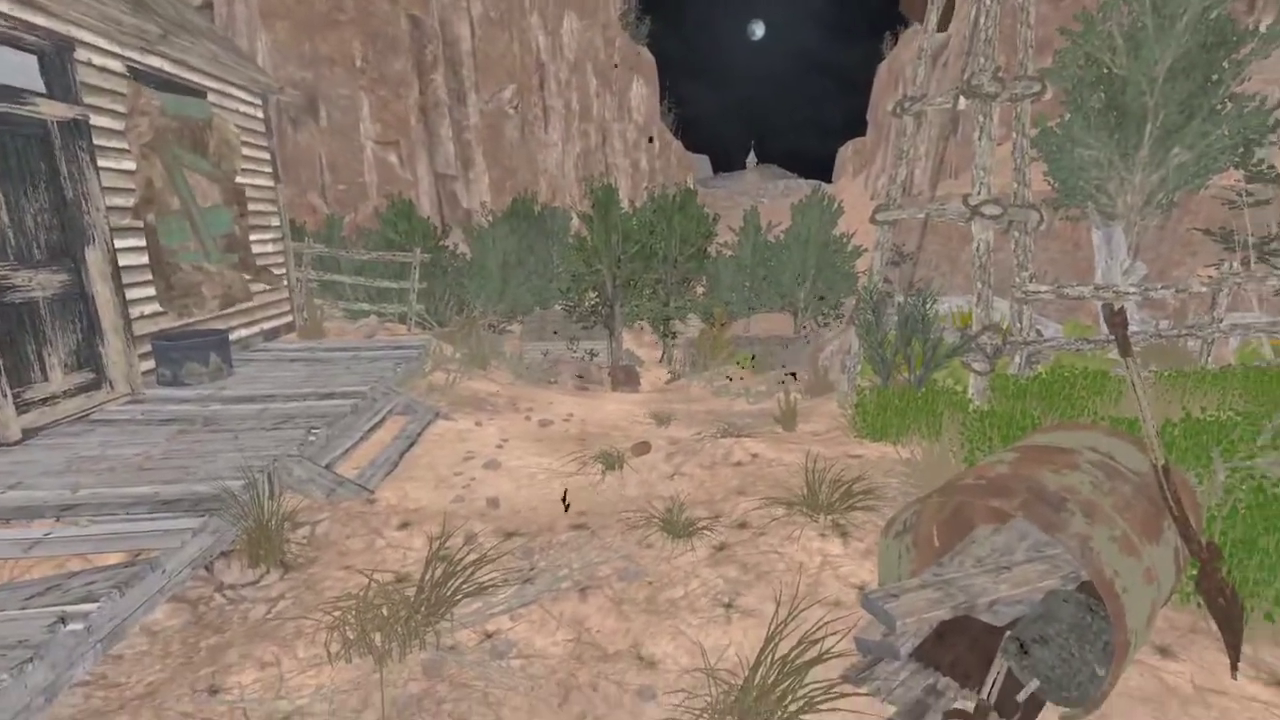
mouse_move(640, 360)
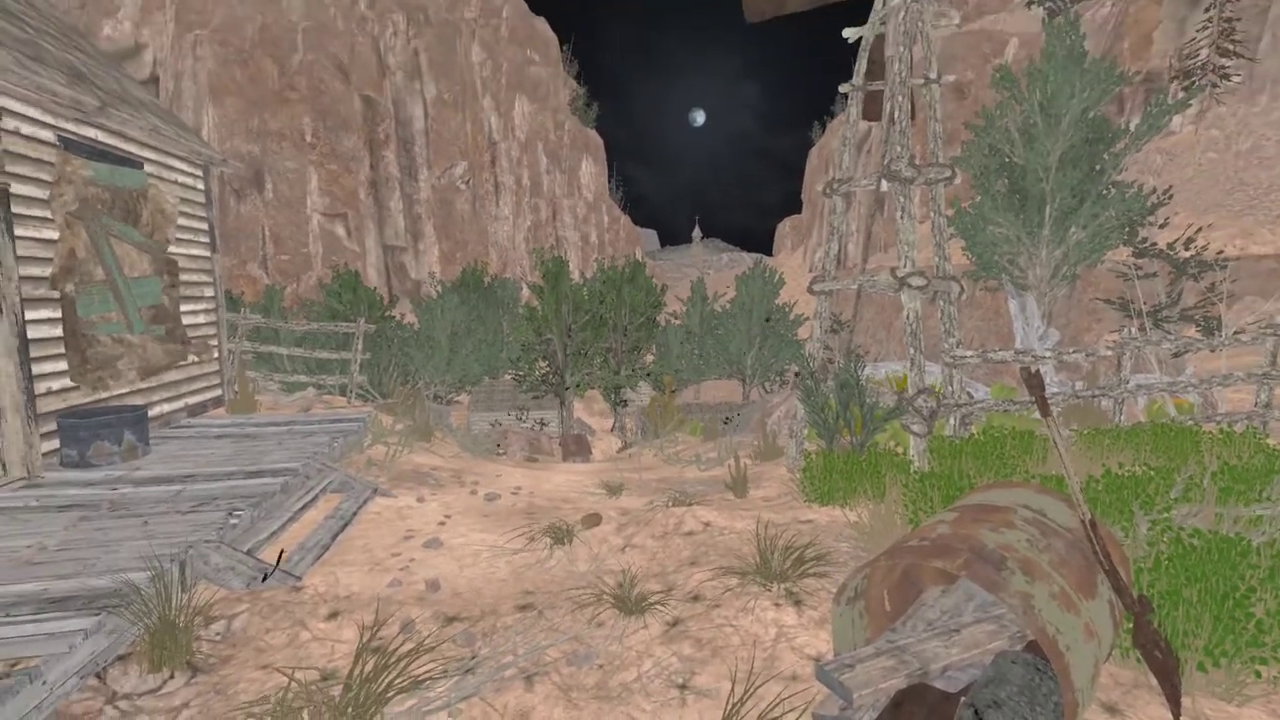
mouse_move(640, 360)
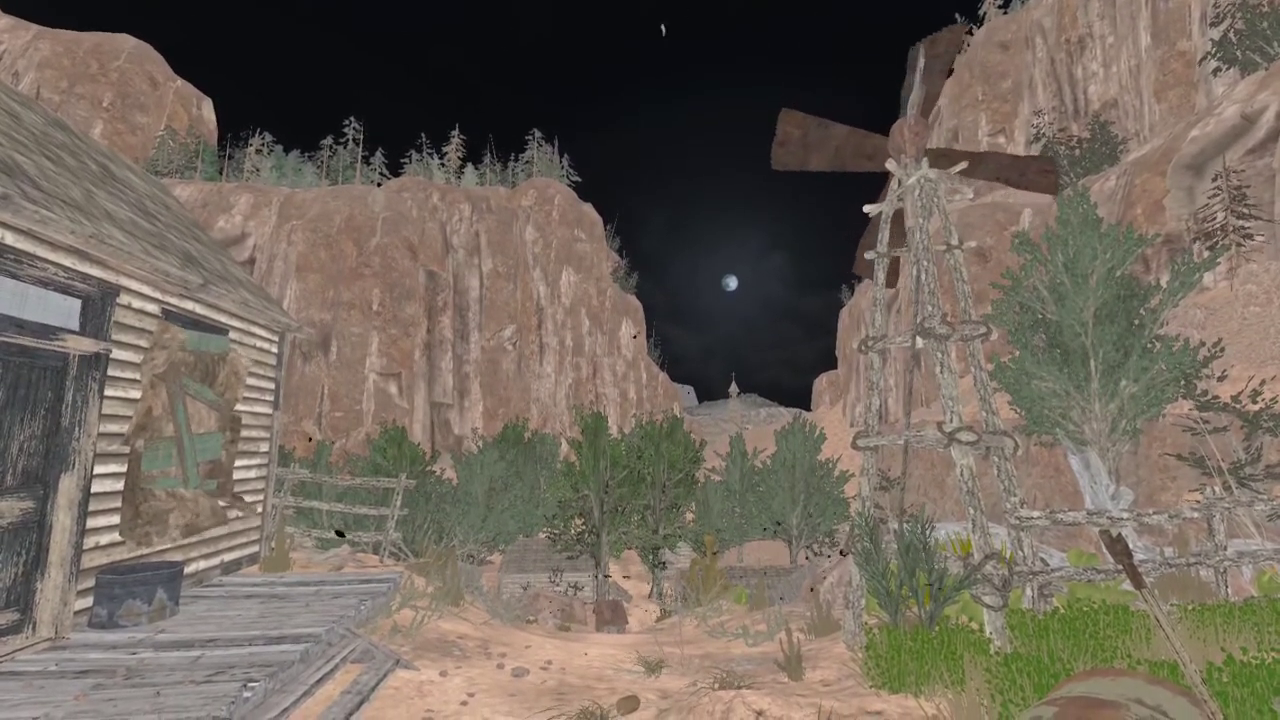
mouse_move(640, 360)
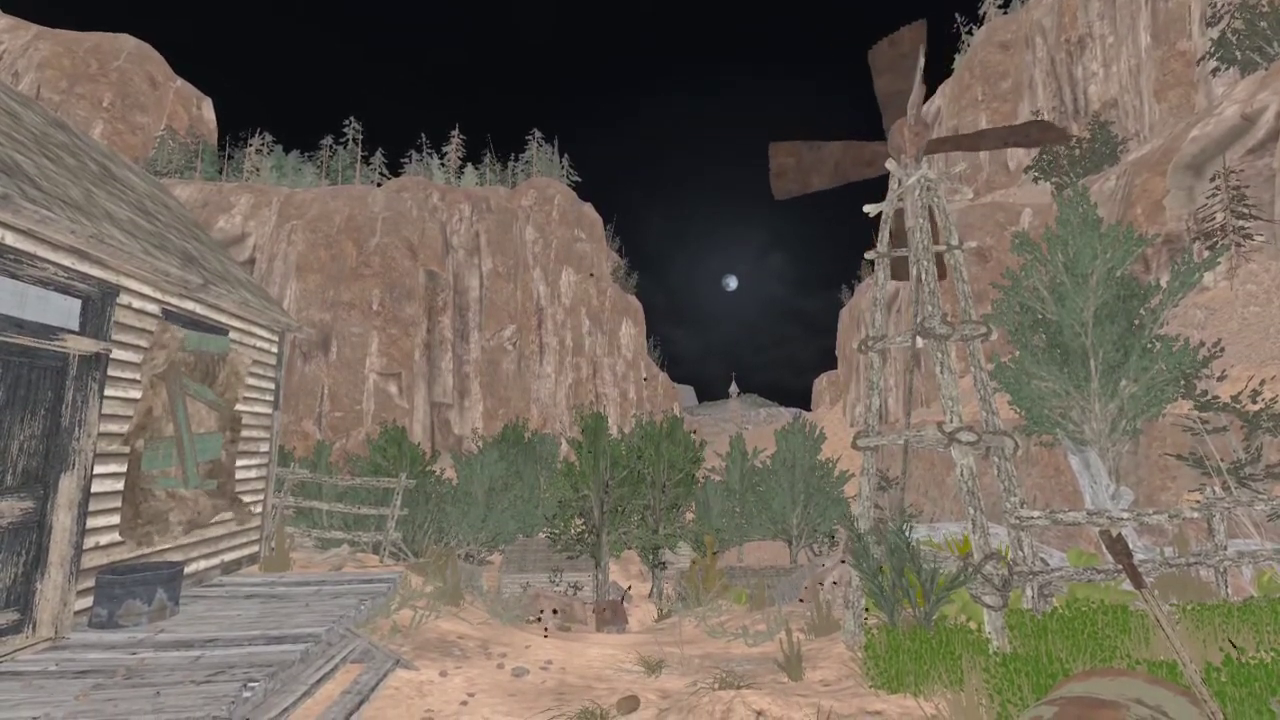
mouse_move(640, 360)
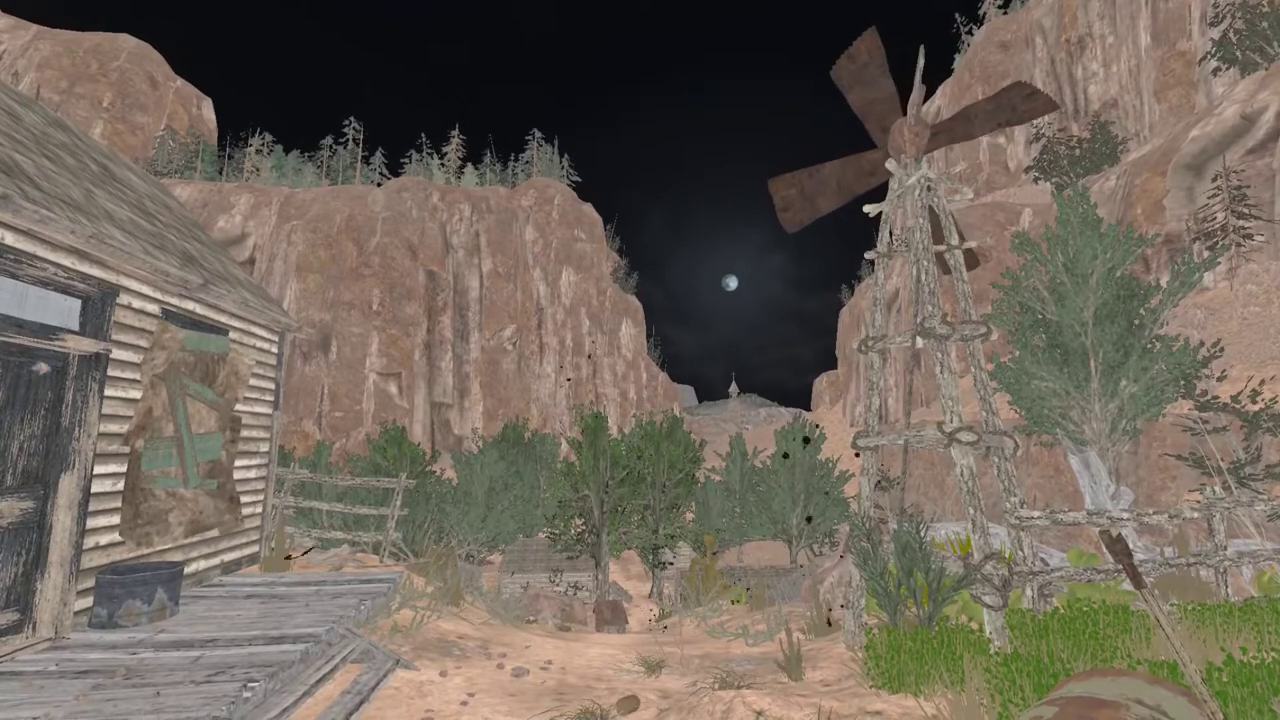
mouse_move(640, 360)
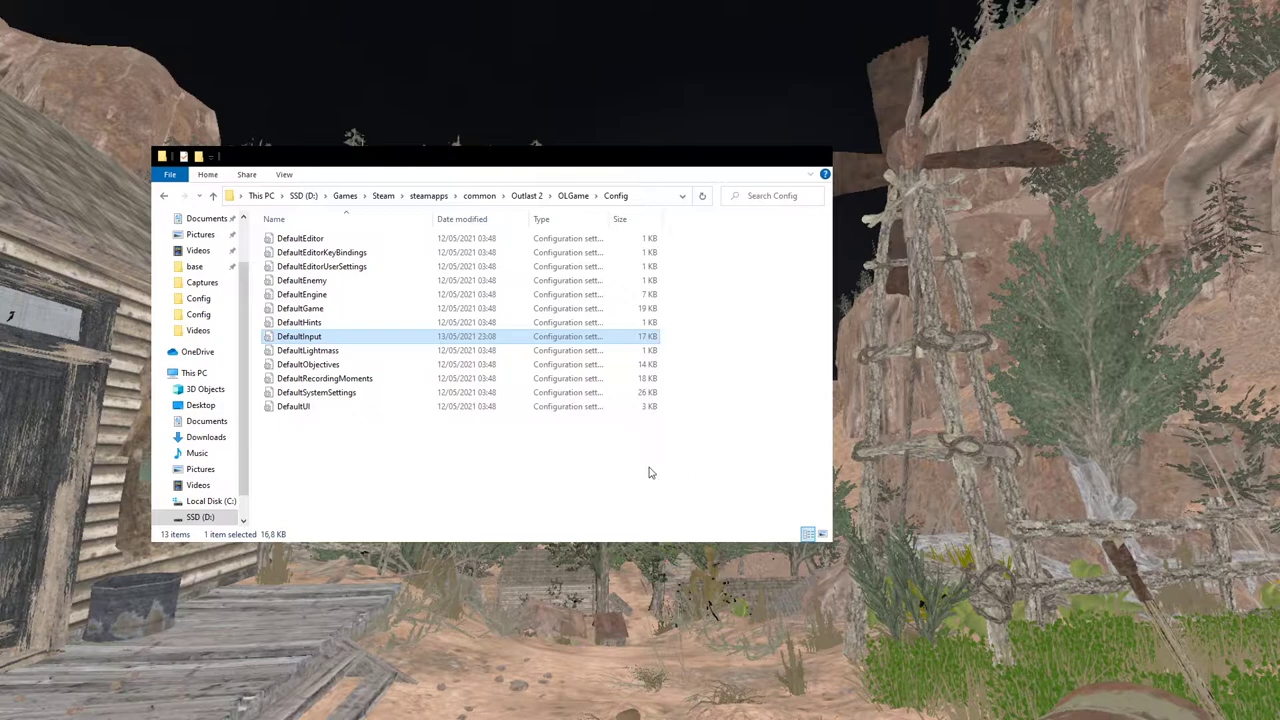
mouse_move(364, 456)
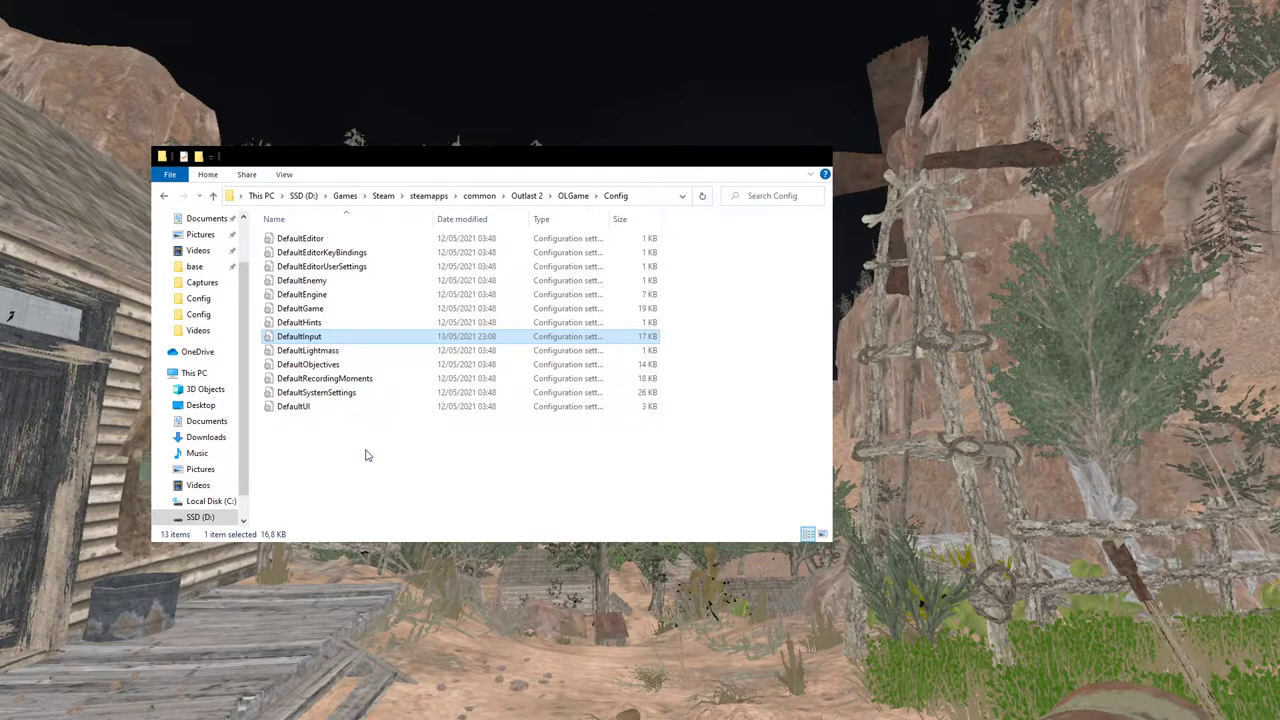
mouse_move(350, 420)
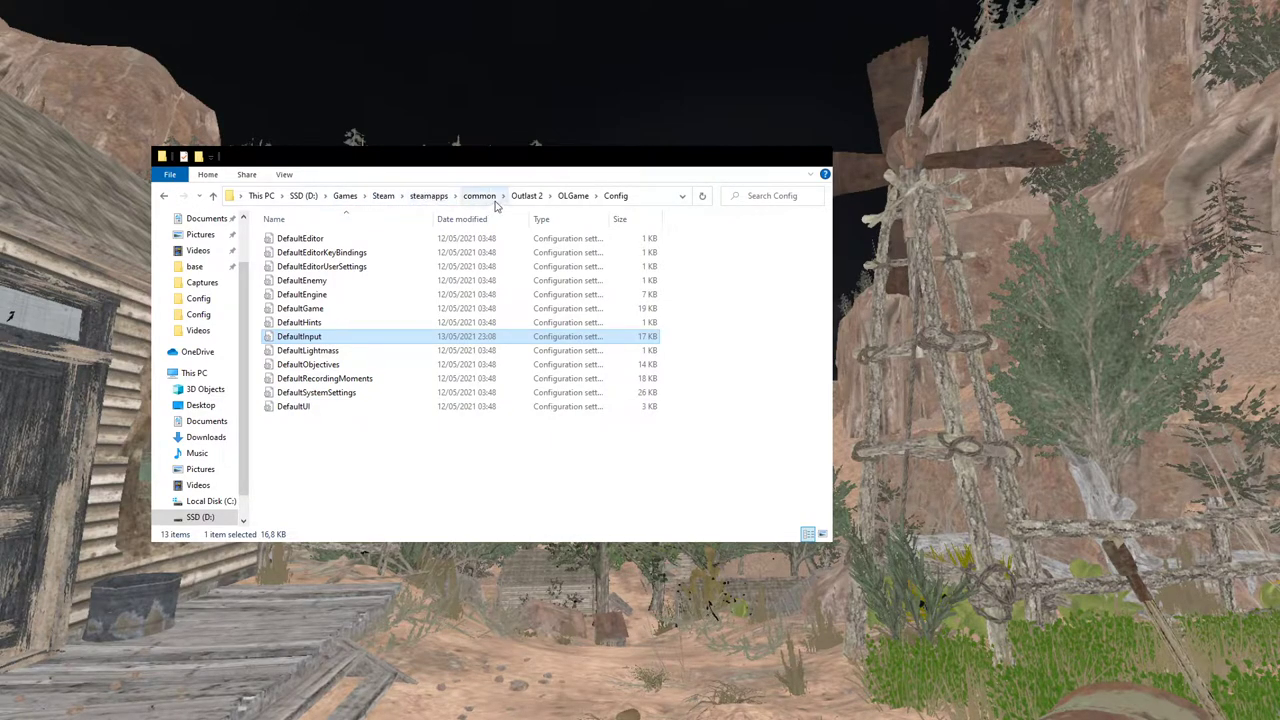
mouse_move(544, 204)
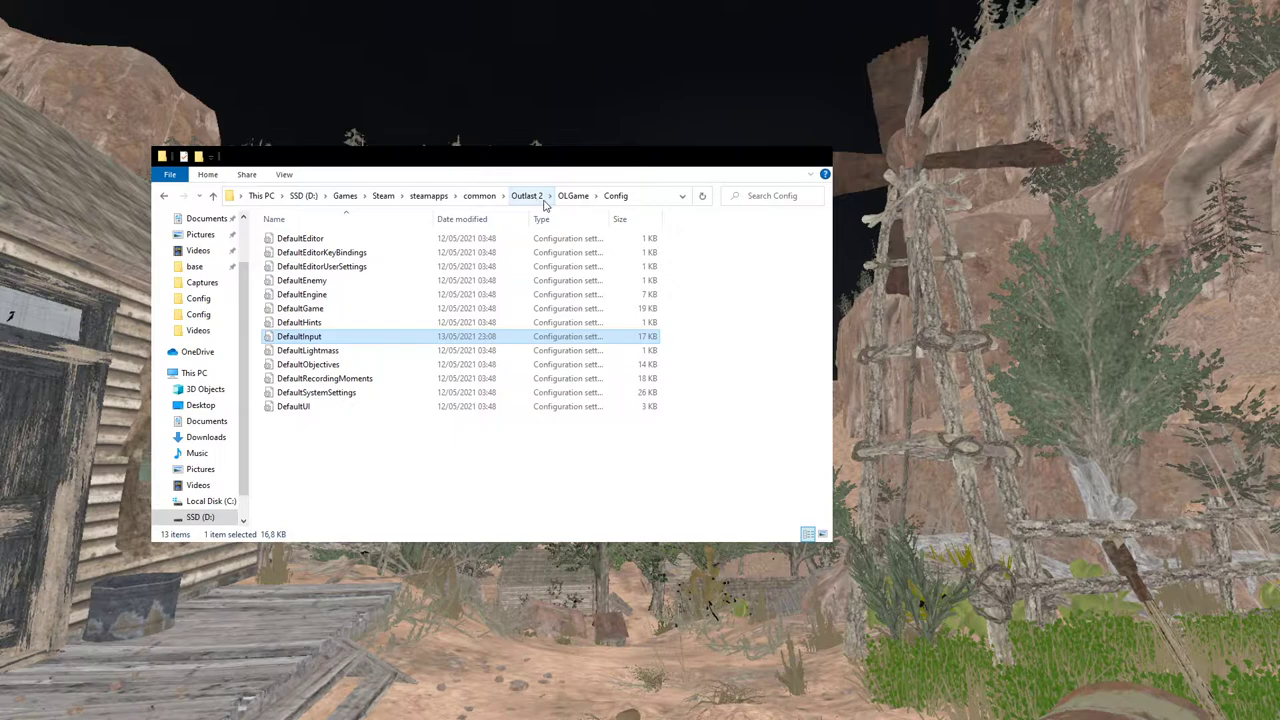
mouse_move(616, 196)
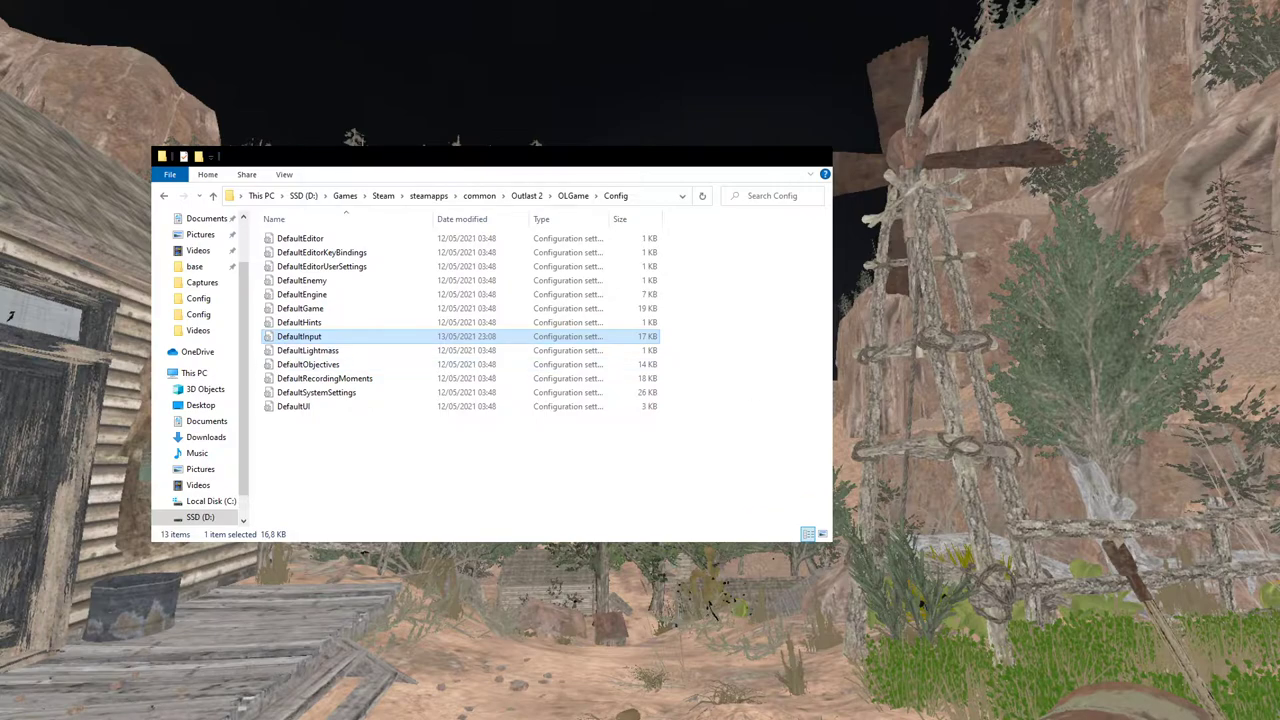
Load DefaultInput.ini and reach the keyboard and mouse bindings to add F1 Show Fog and F2 Show PostProcess
double_click(300, 336)
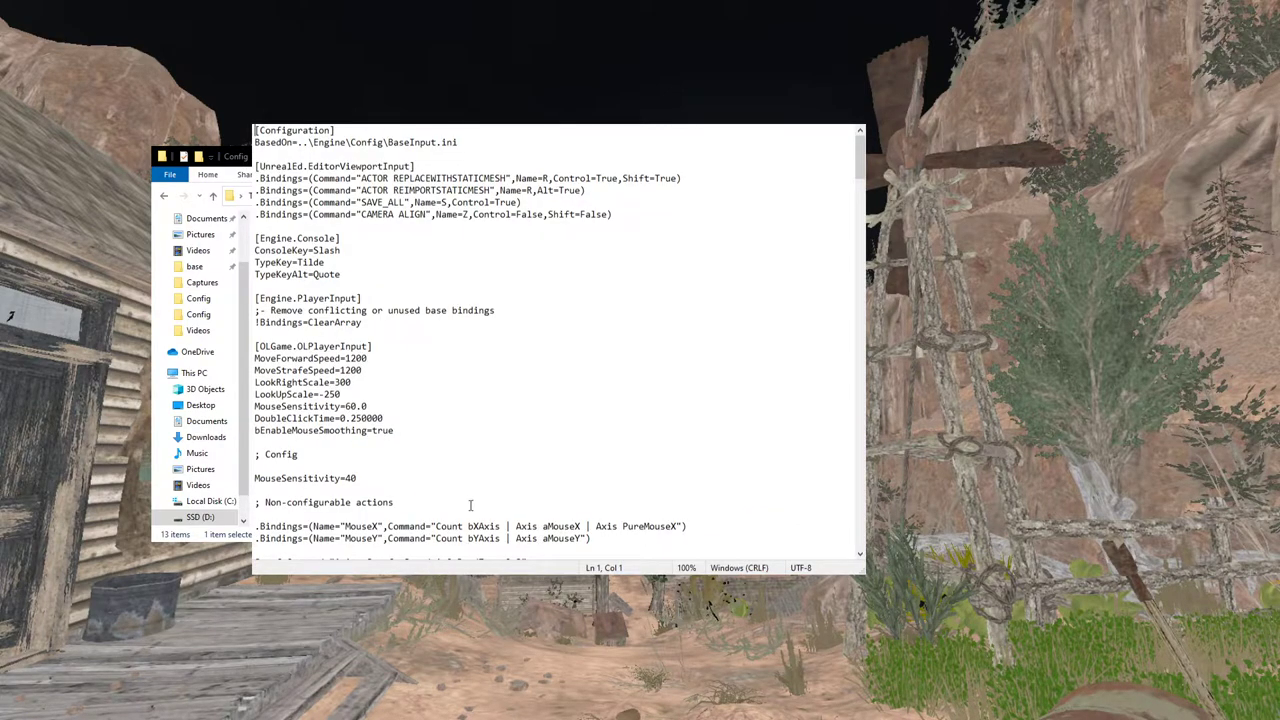
scroll("down", 3)
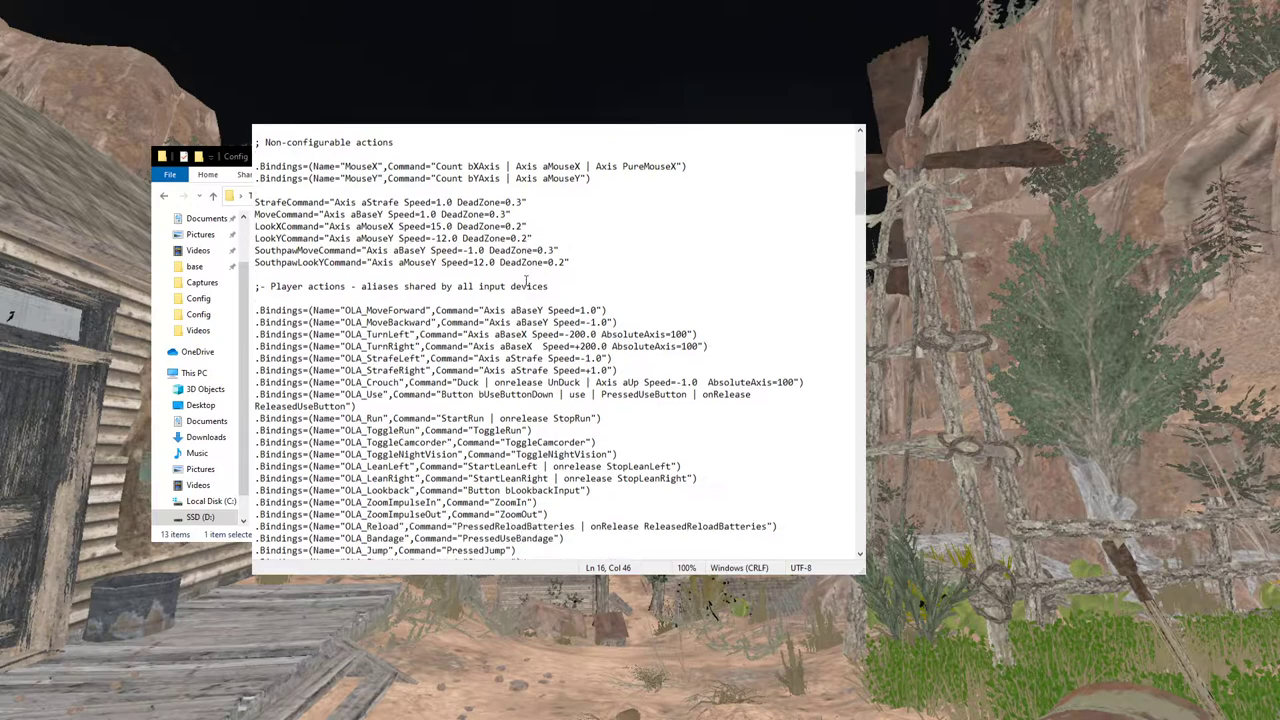
scroll("down", 3)
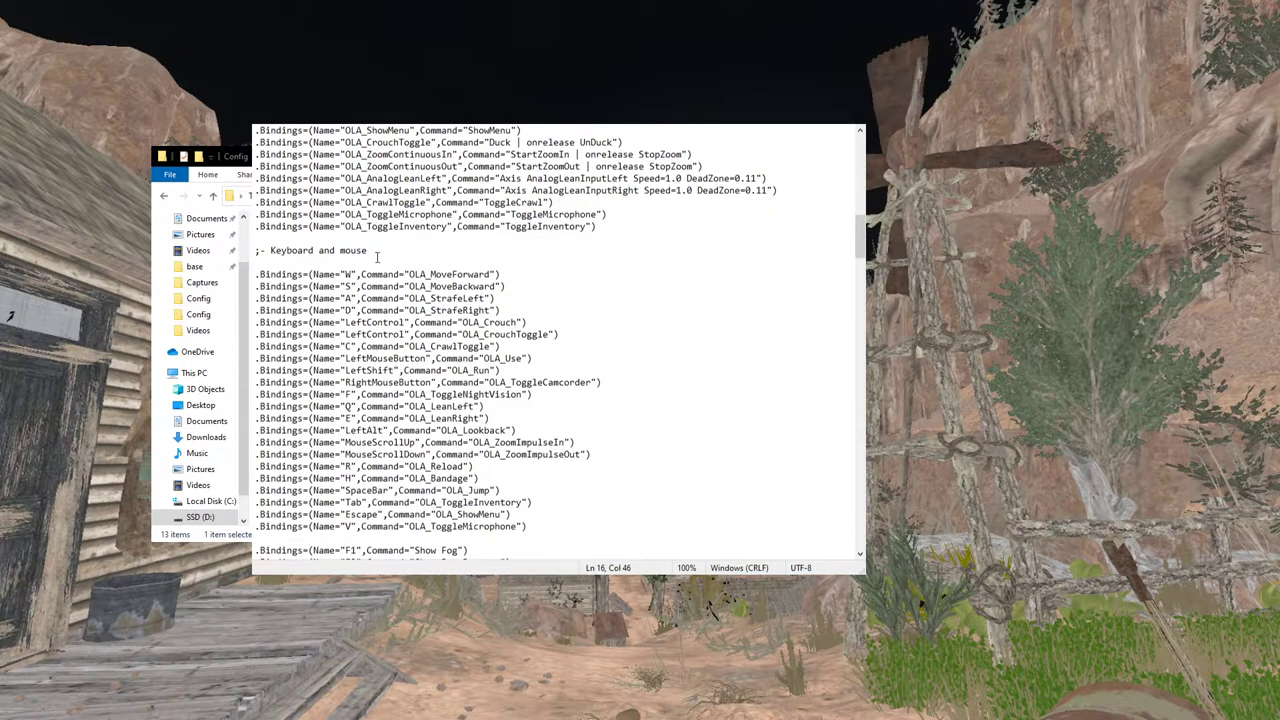
scroll("down", 3)
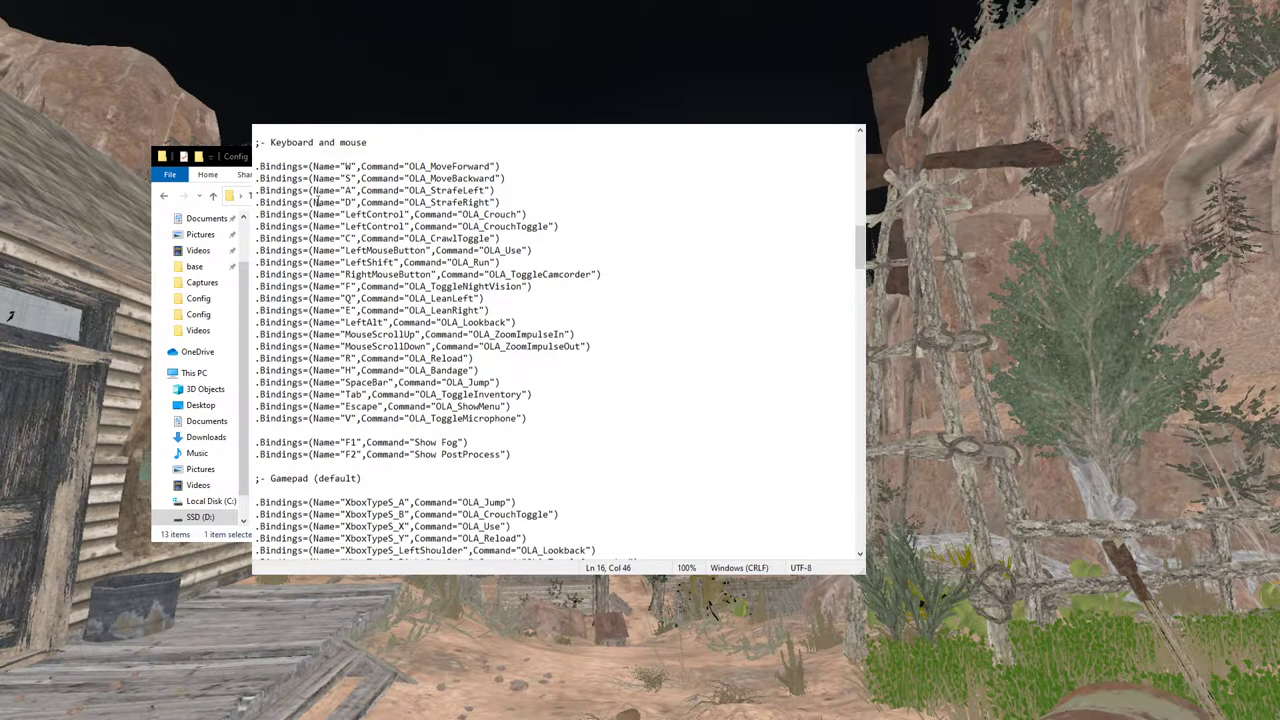
left_click(268, 454)
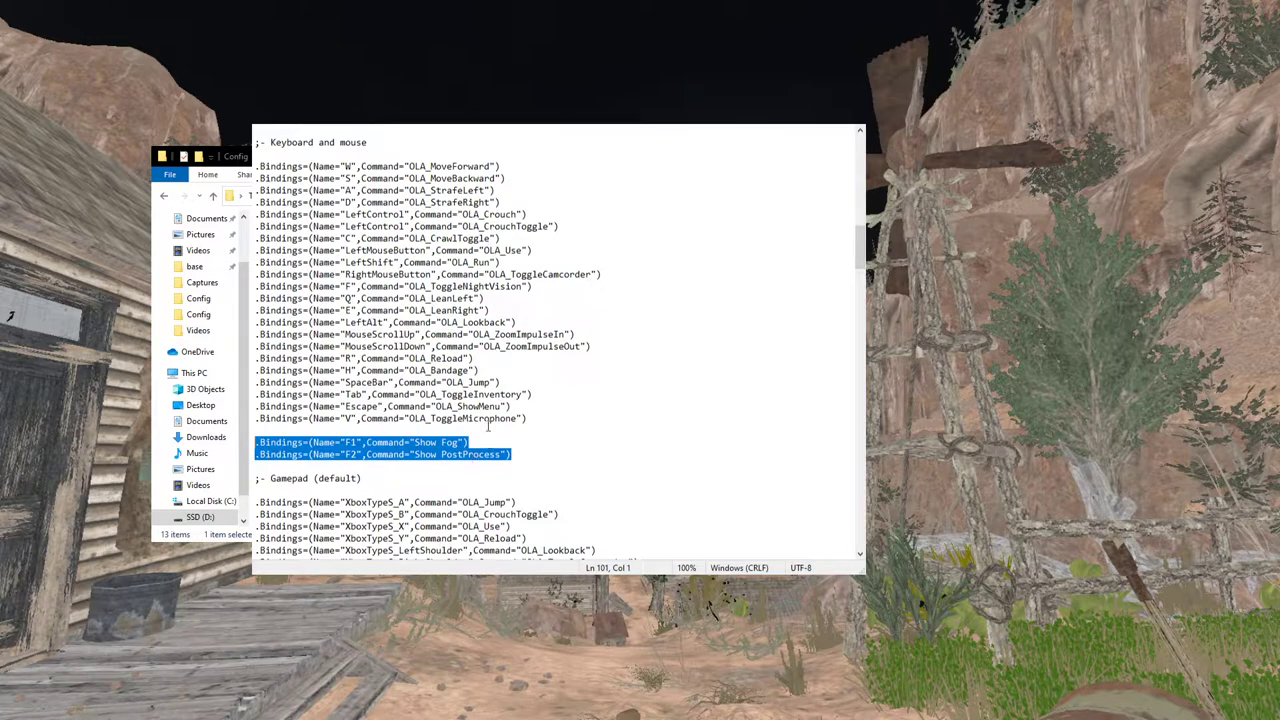
mouse_move(576, 428)
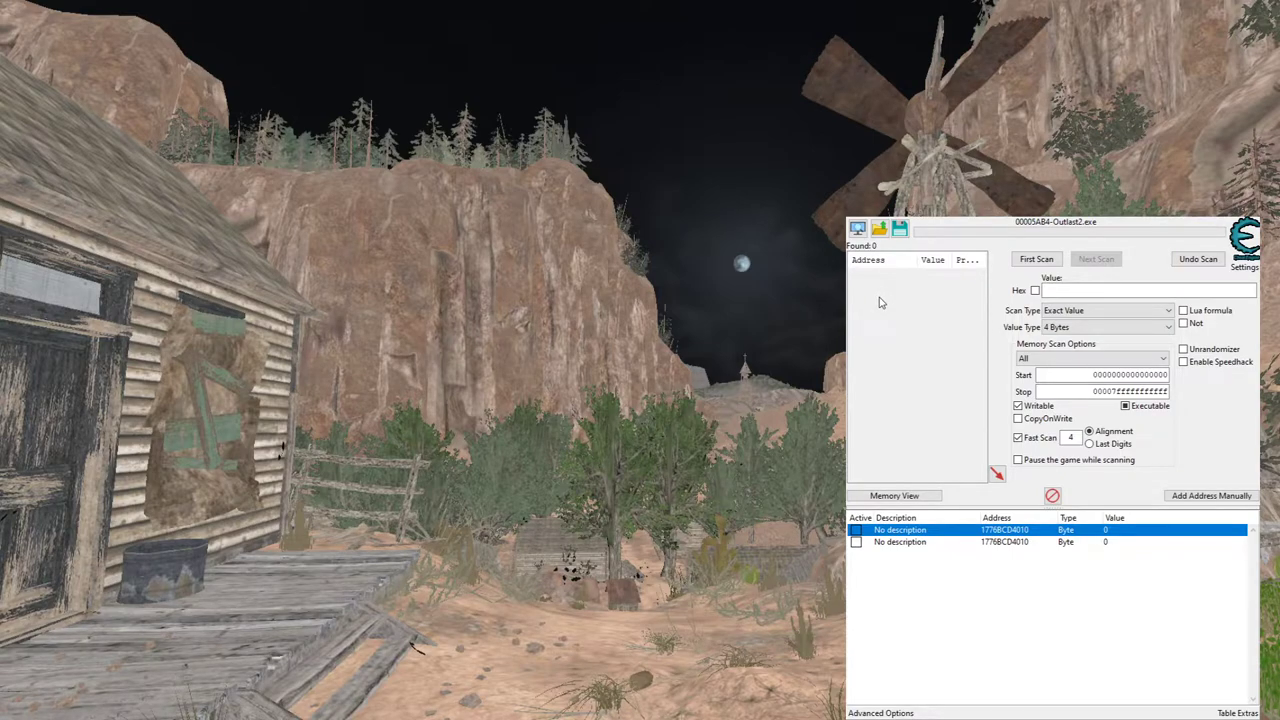
mouse_move(904, 434)
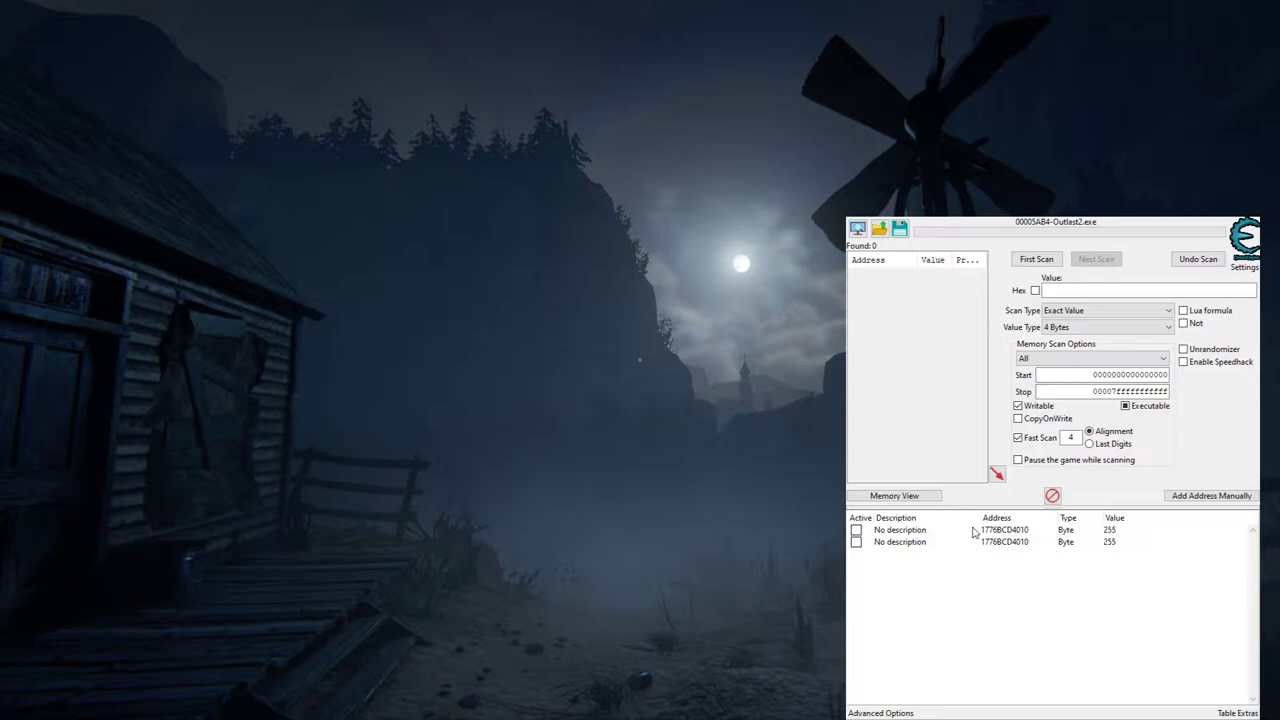
Delete both old byte-address entries, leaving the address table empty
left_click(1000, 528)
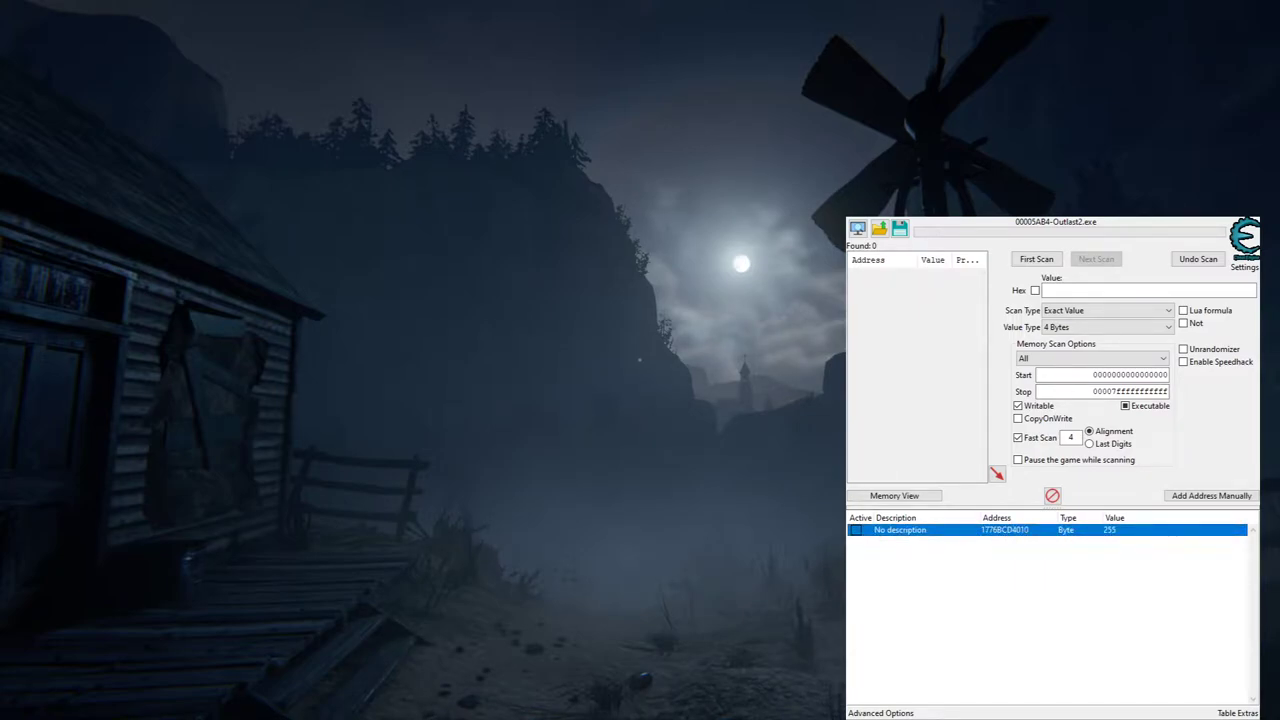
left_click(1052, 496)
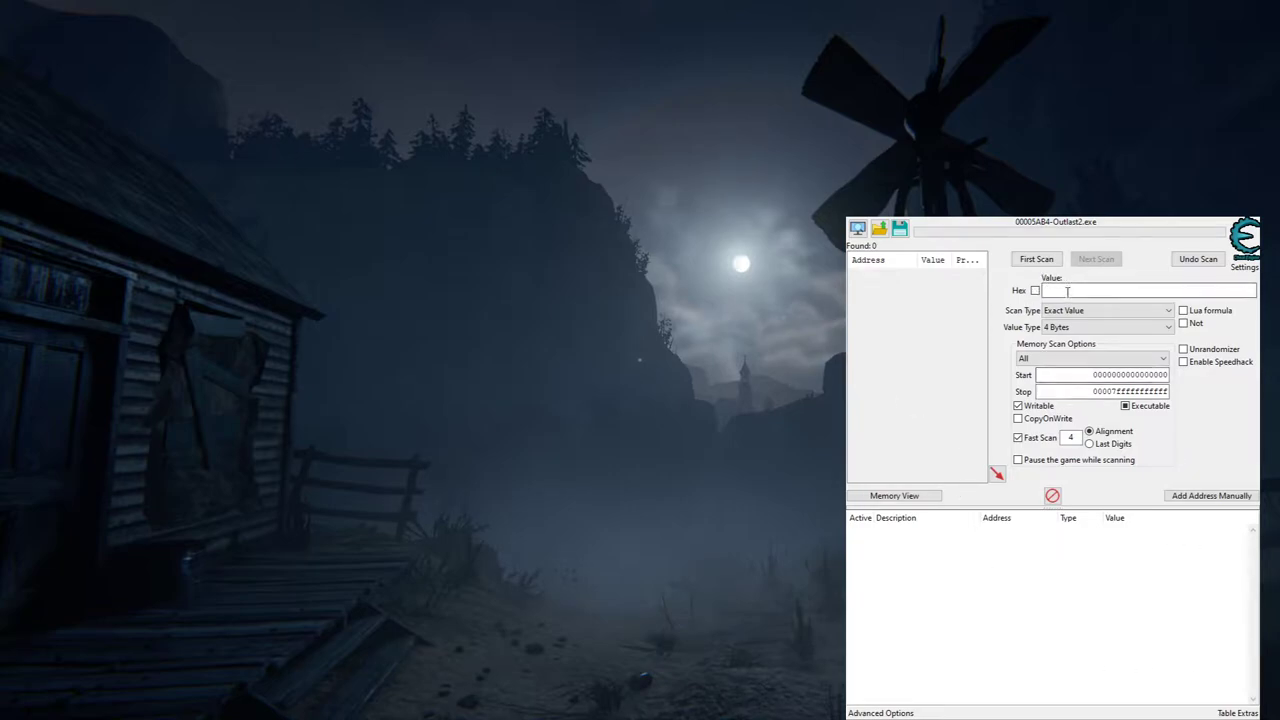
Run a first scan for byte value 255, yielding about 75 million addresses
left_click(1104, 328)
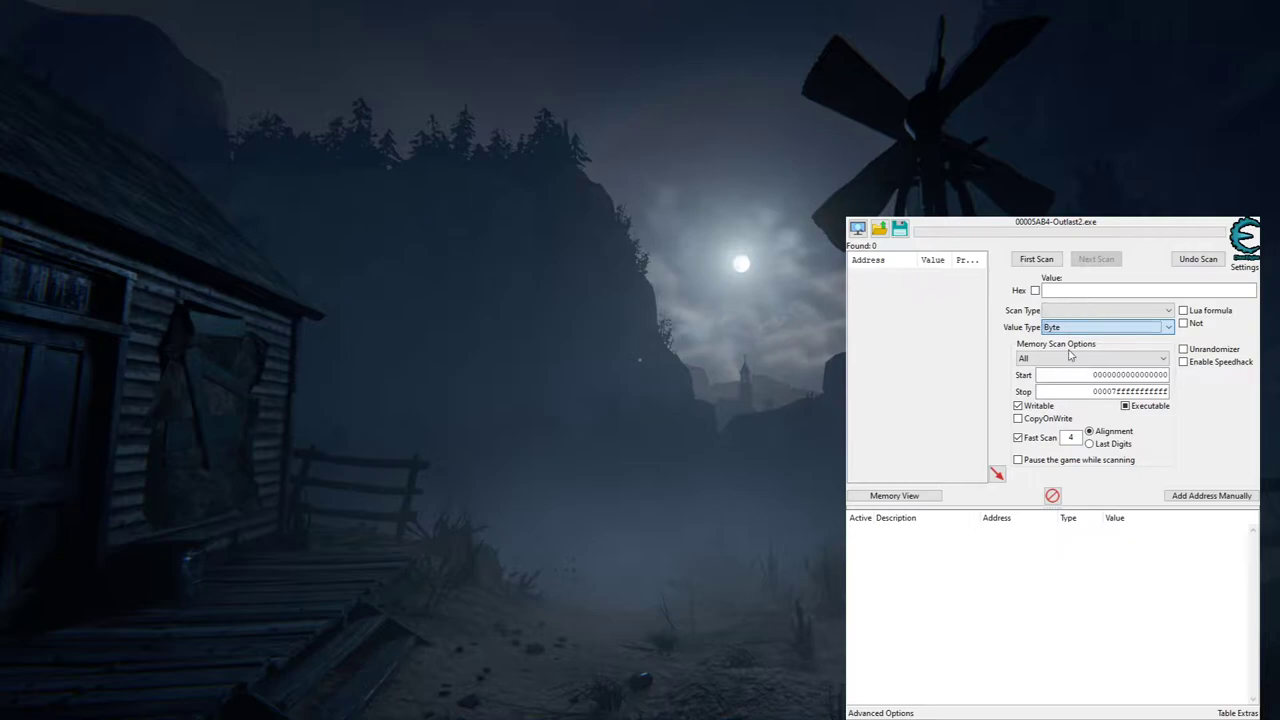
type("255")
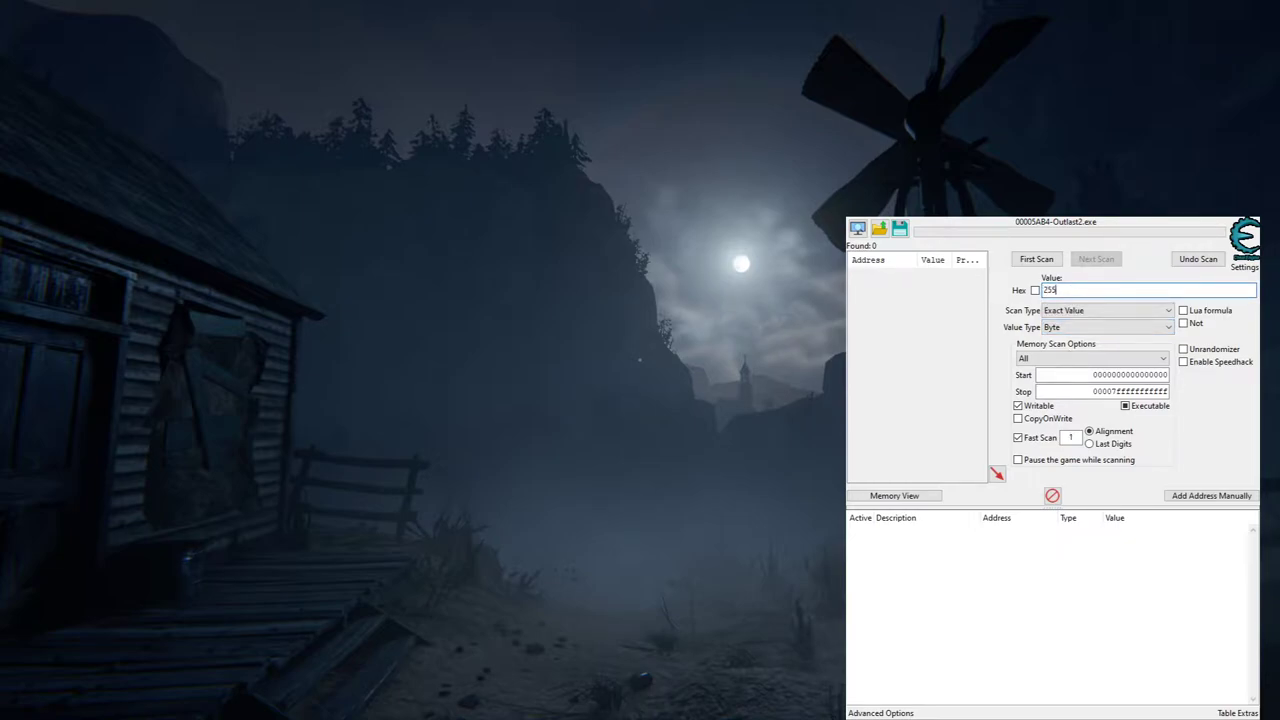
left_click(1036, 260)
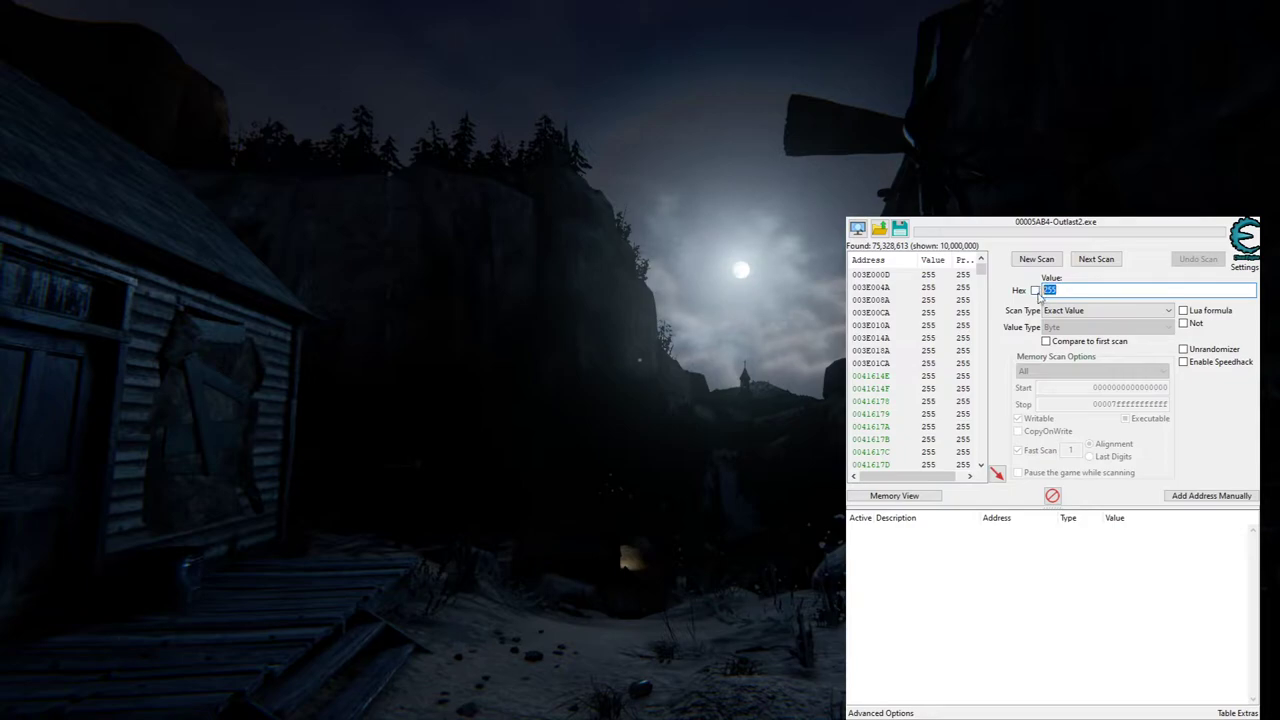
Next-scan repeatedly for byte value 239 until 238 addresses remain
type("239")
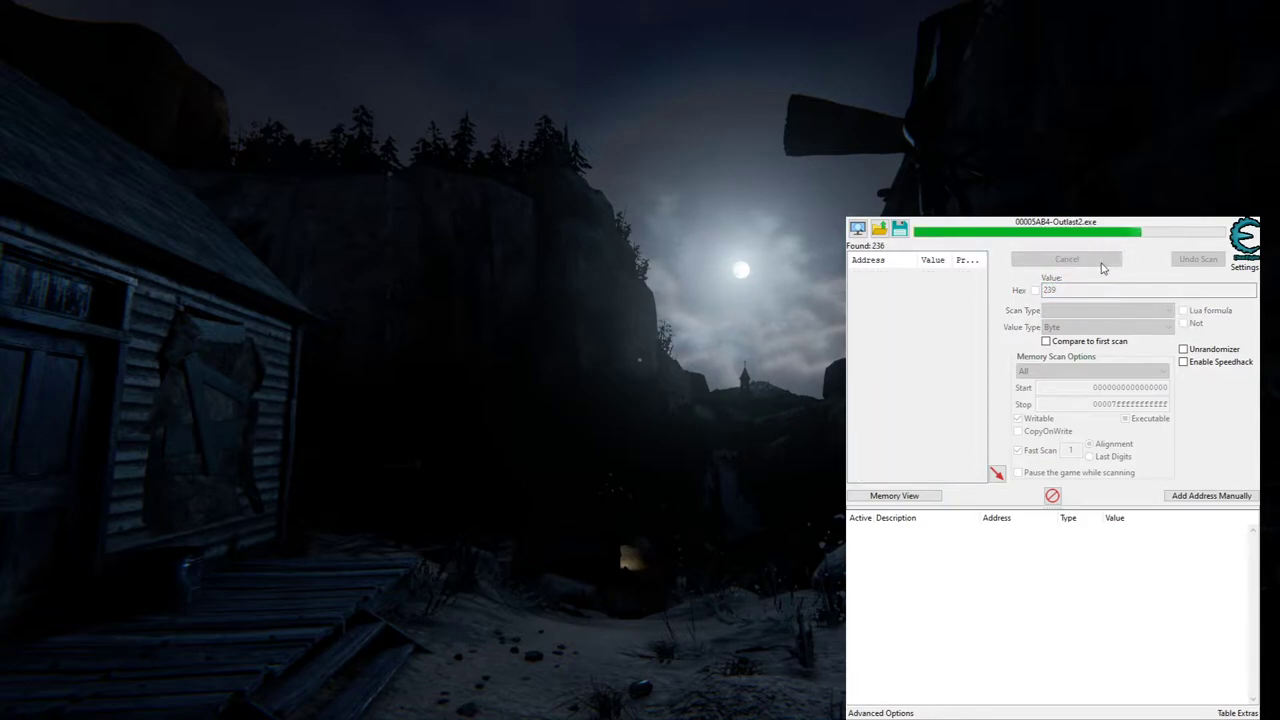
left_click(1068, 260)
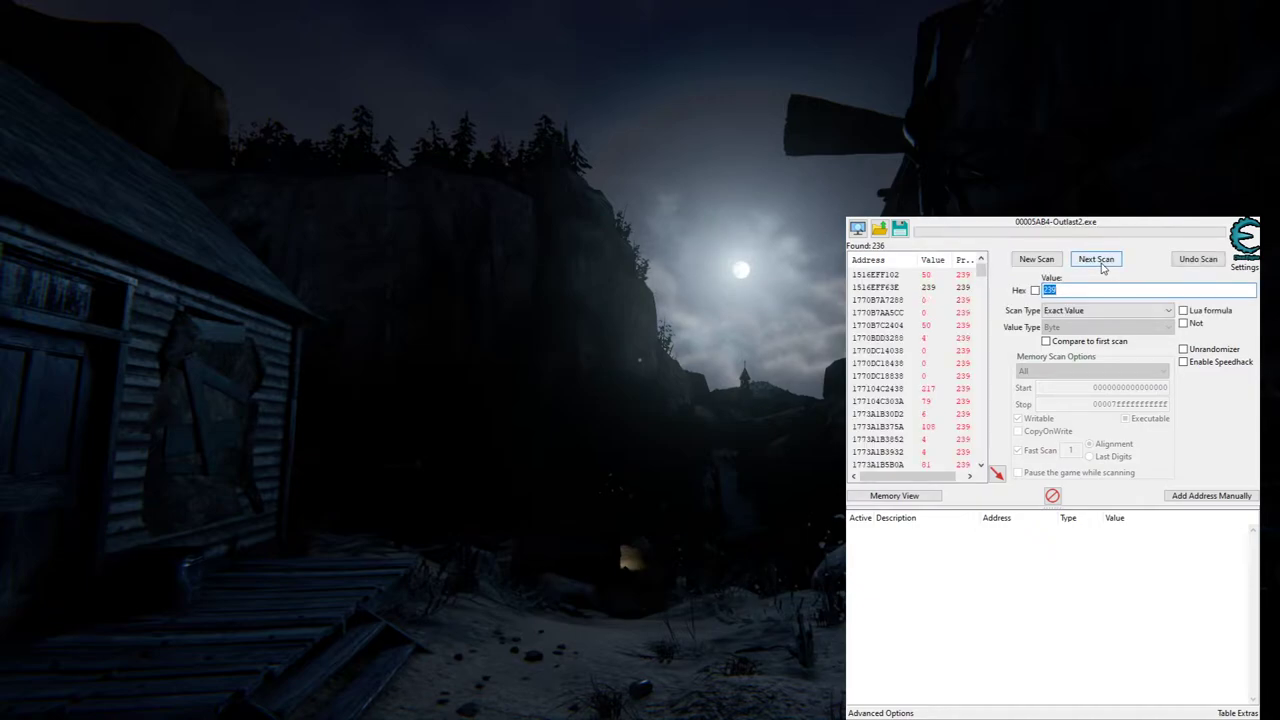
left_click(1096, 260)
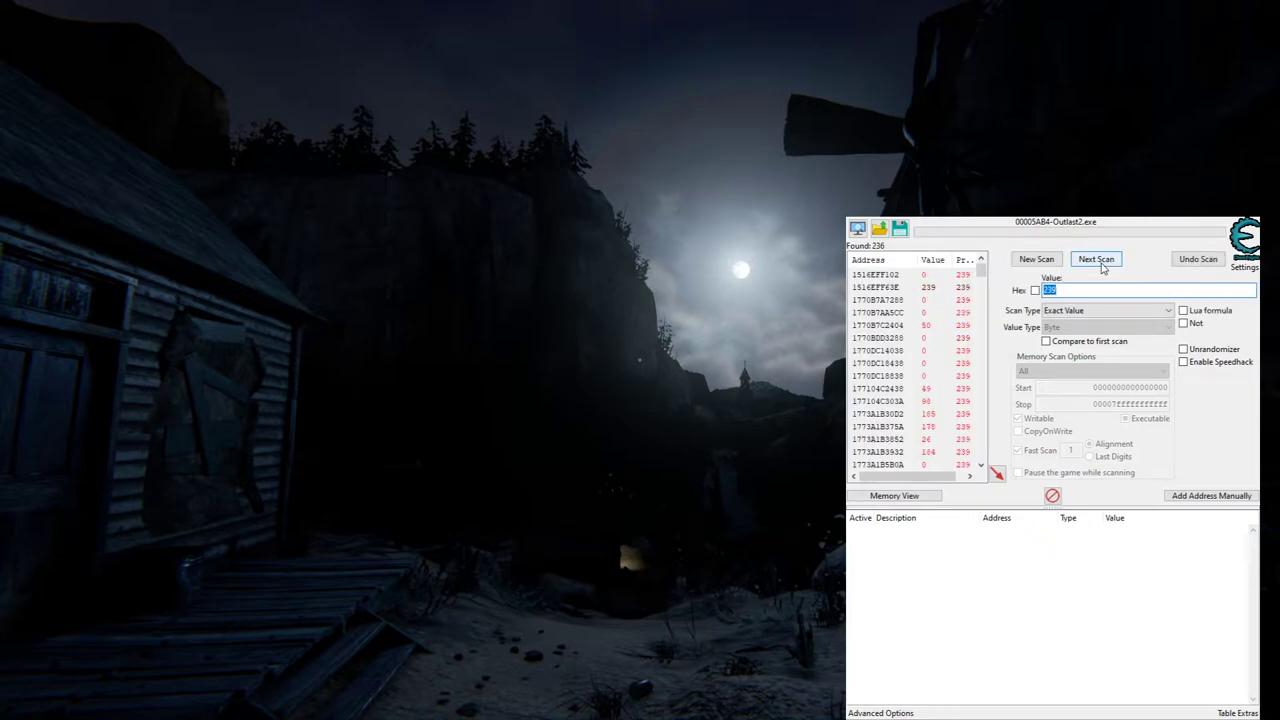
left_click(1096, 258)
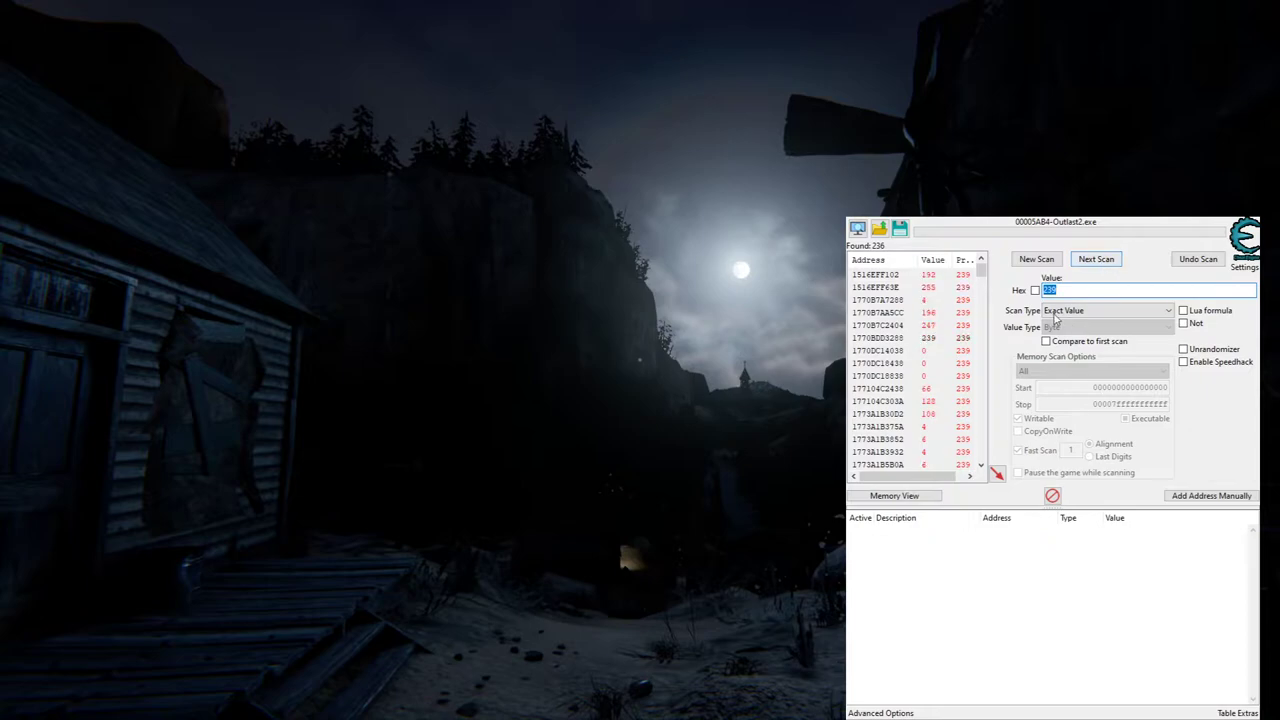
left_click(1096, 258)
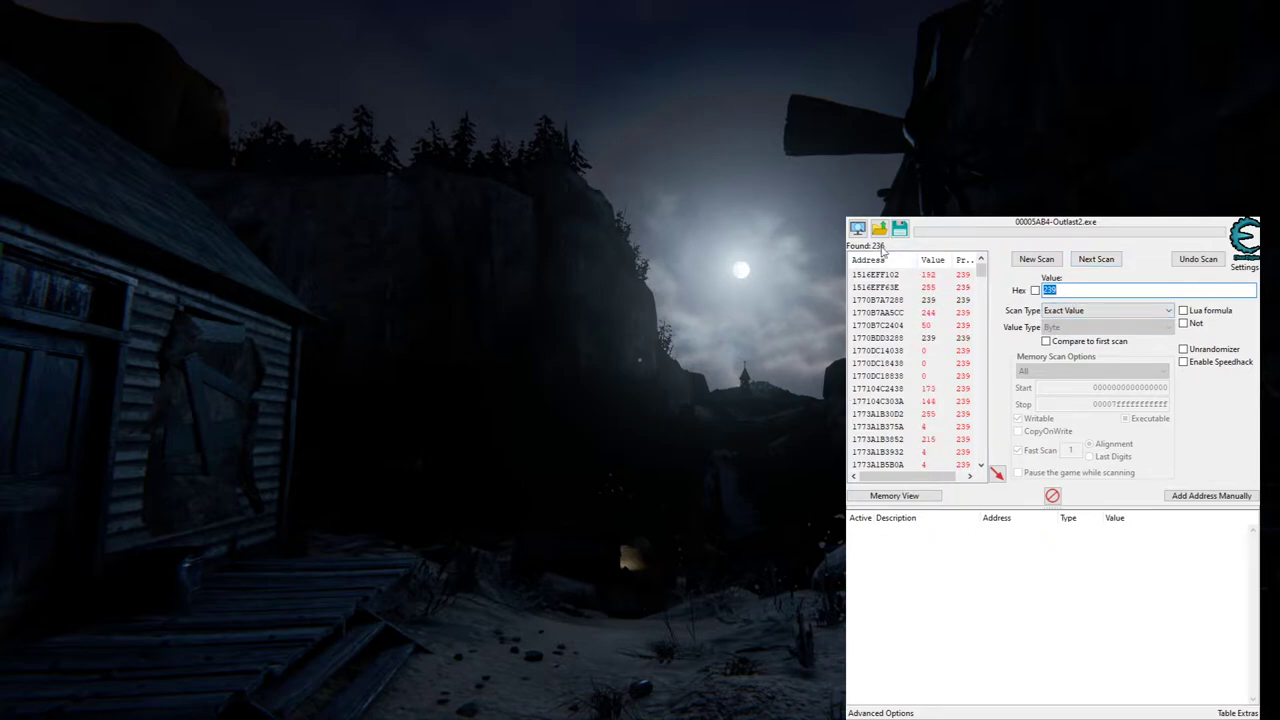
left_click(1096, 258)
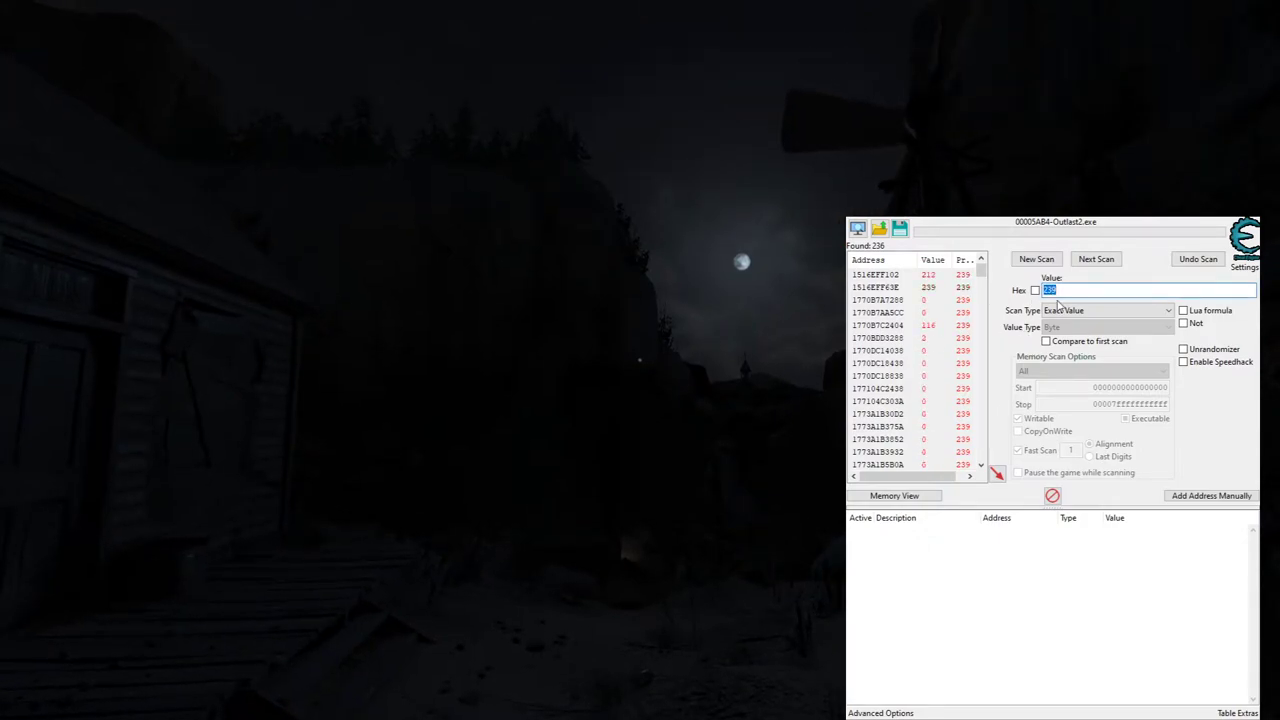
Next-scan for 207 down to two addresses and add the first one to the table
type("20")
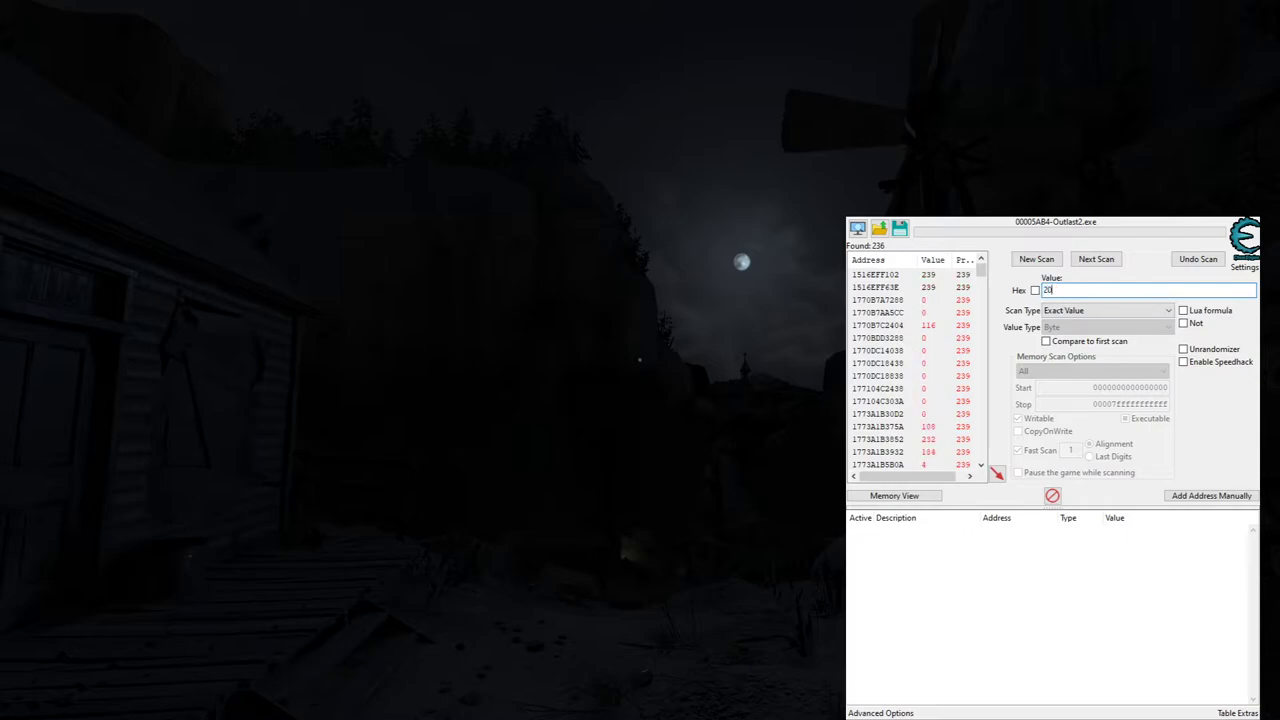
type("7")
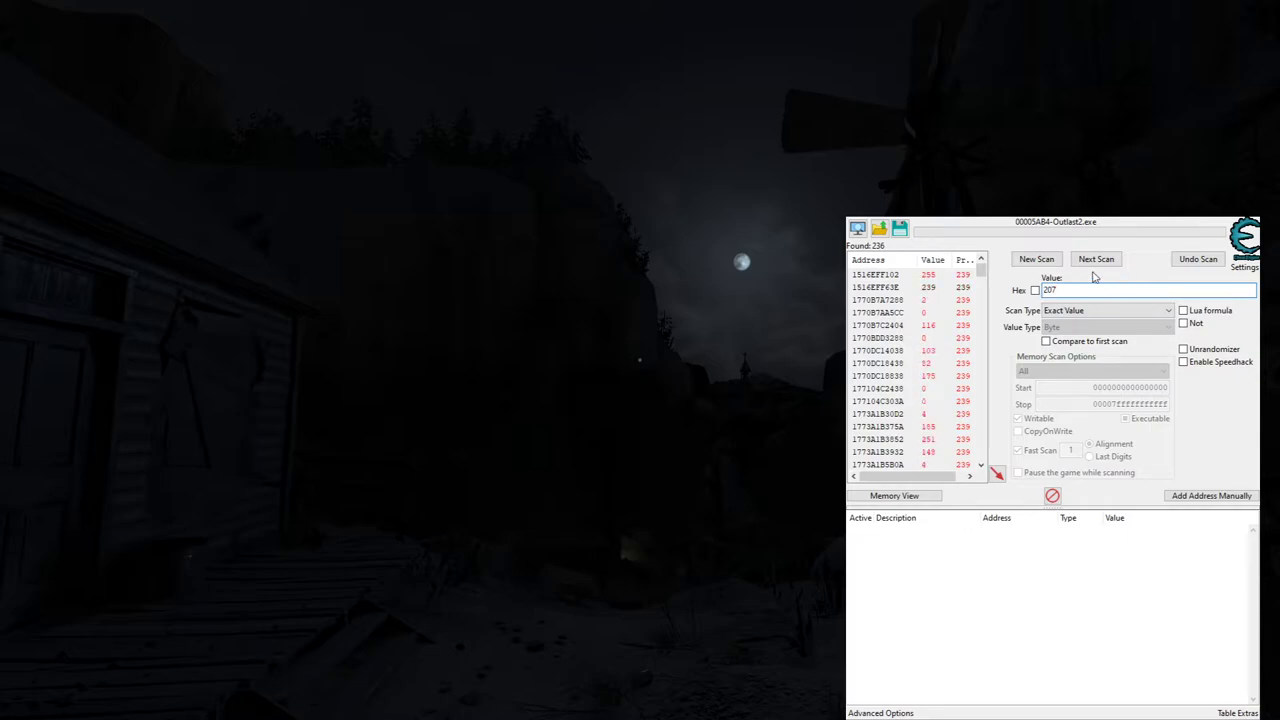
left_click(1096, 260)
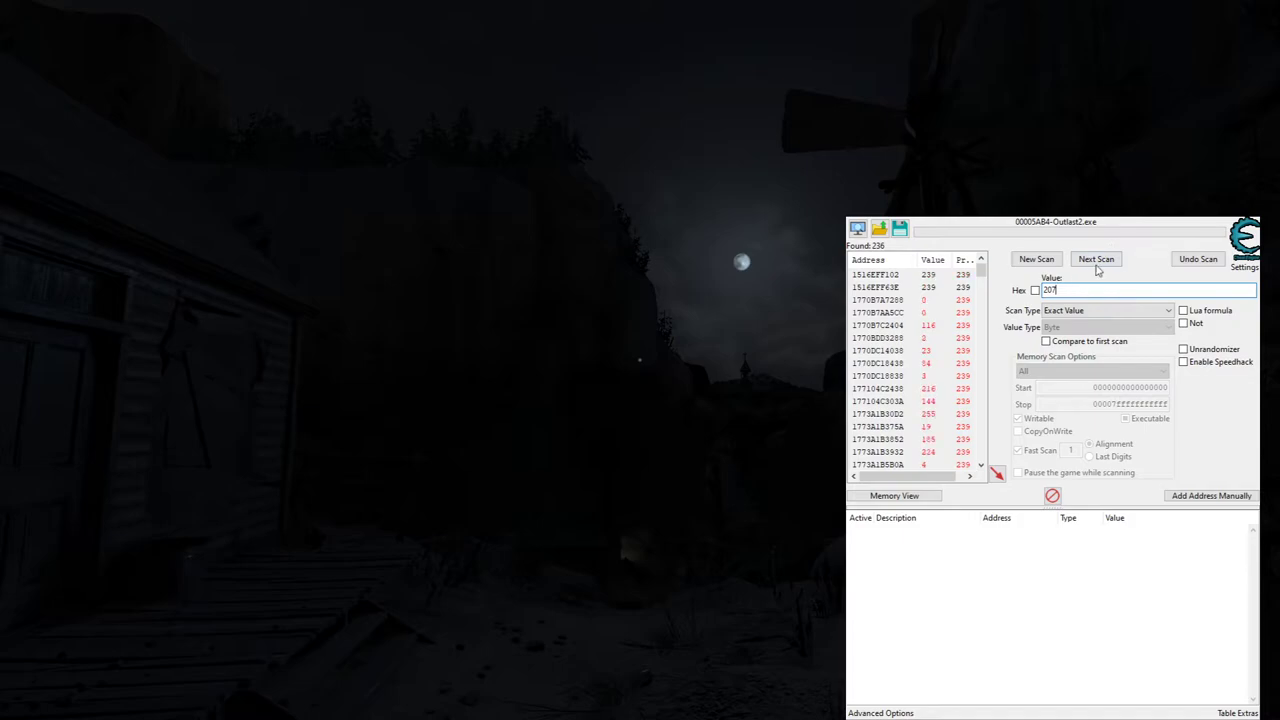
left_click(1096, 258)
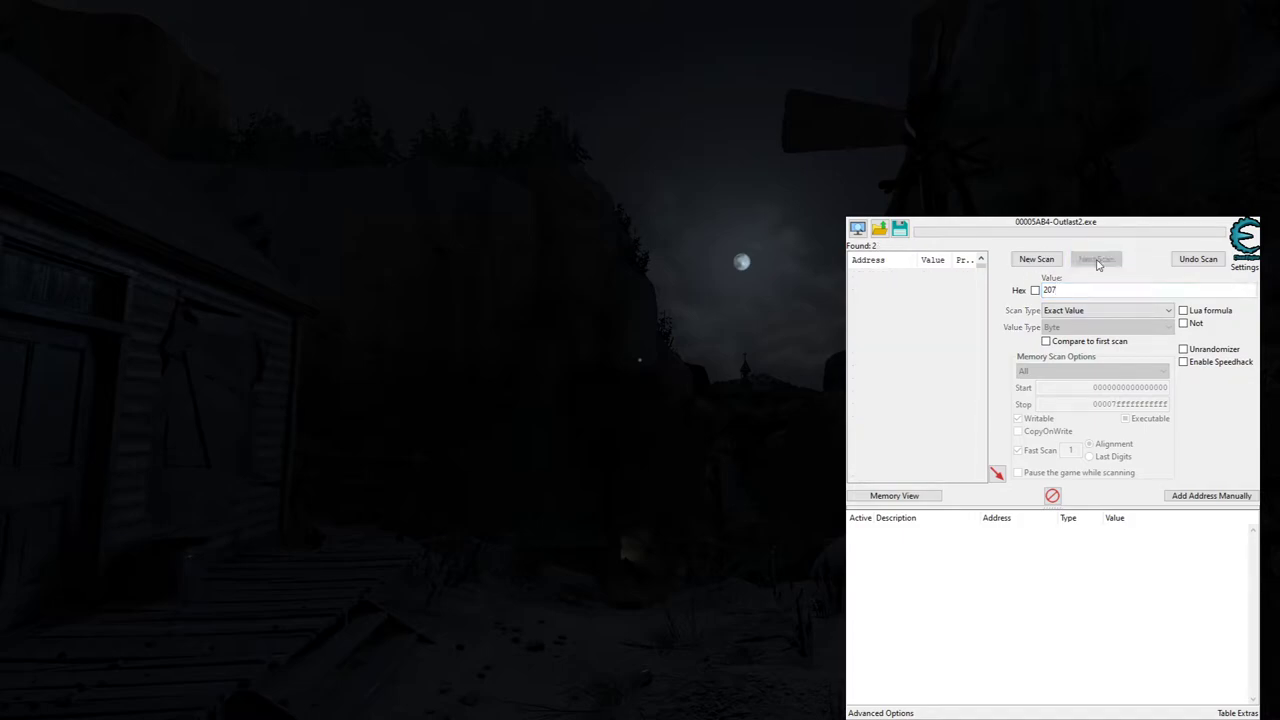
left_click(1096, 258)
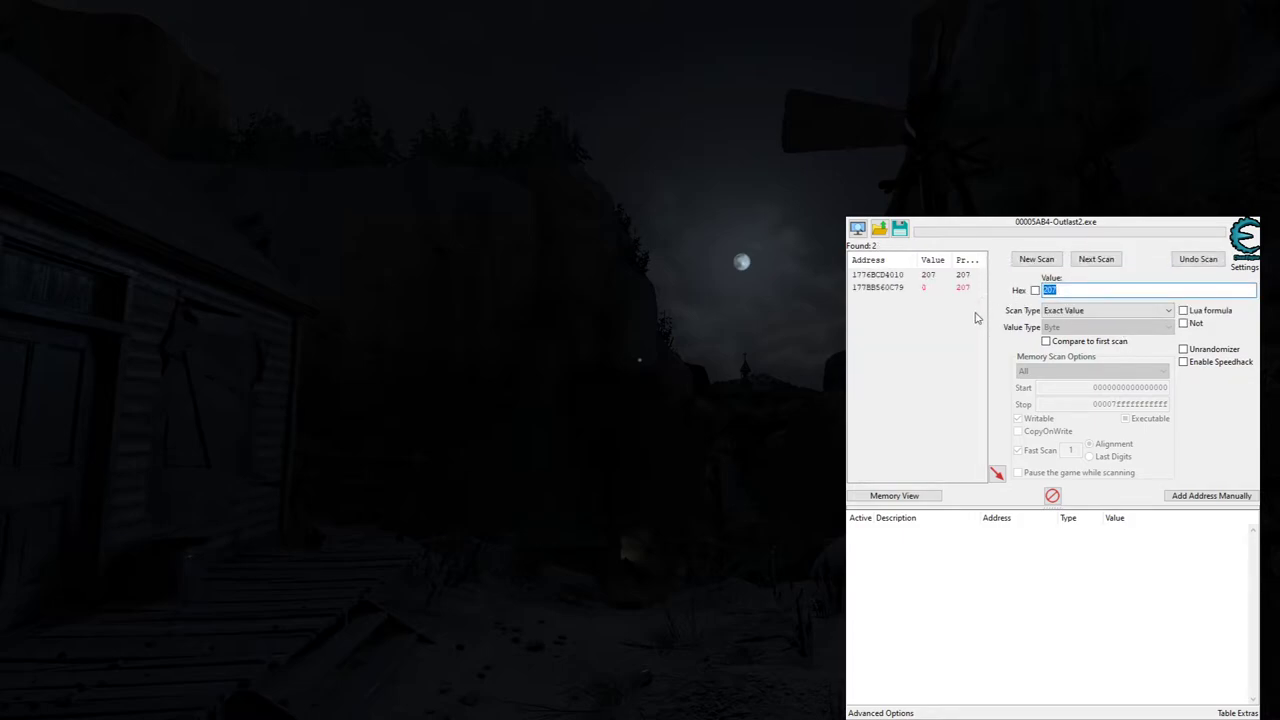
mouse_move(920, 296)
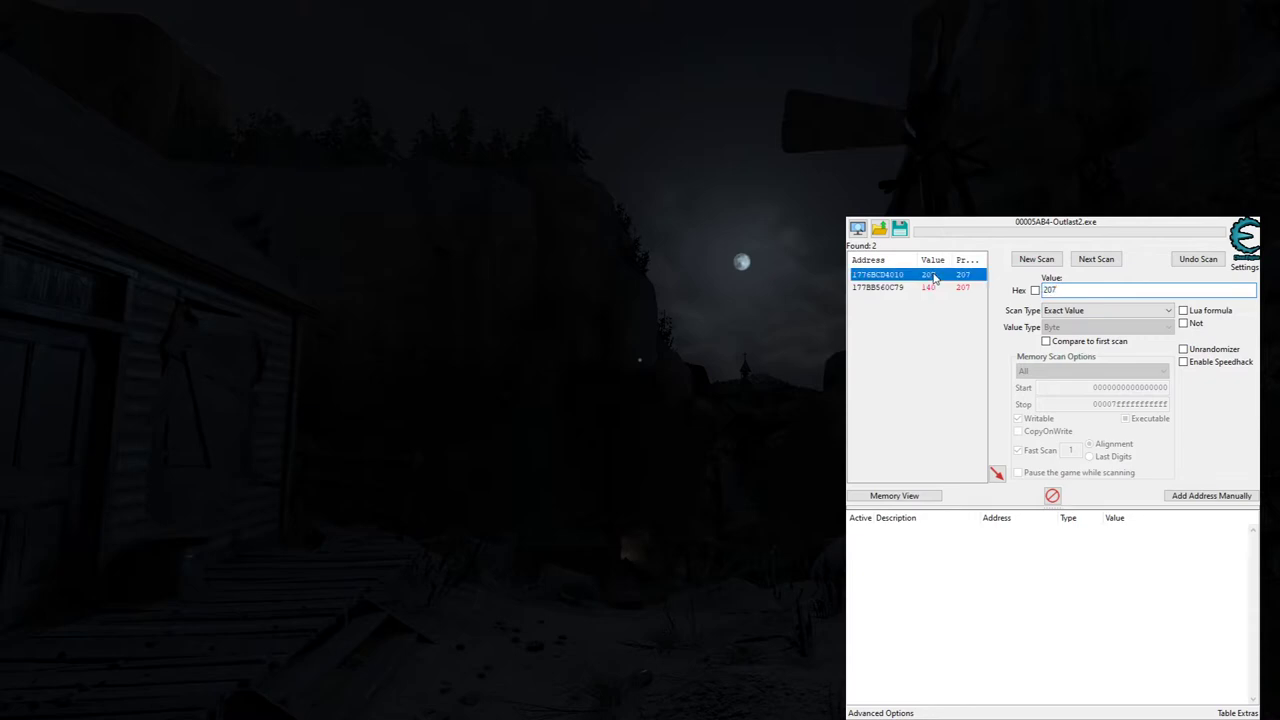
double_click(876, 274)
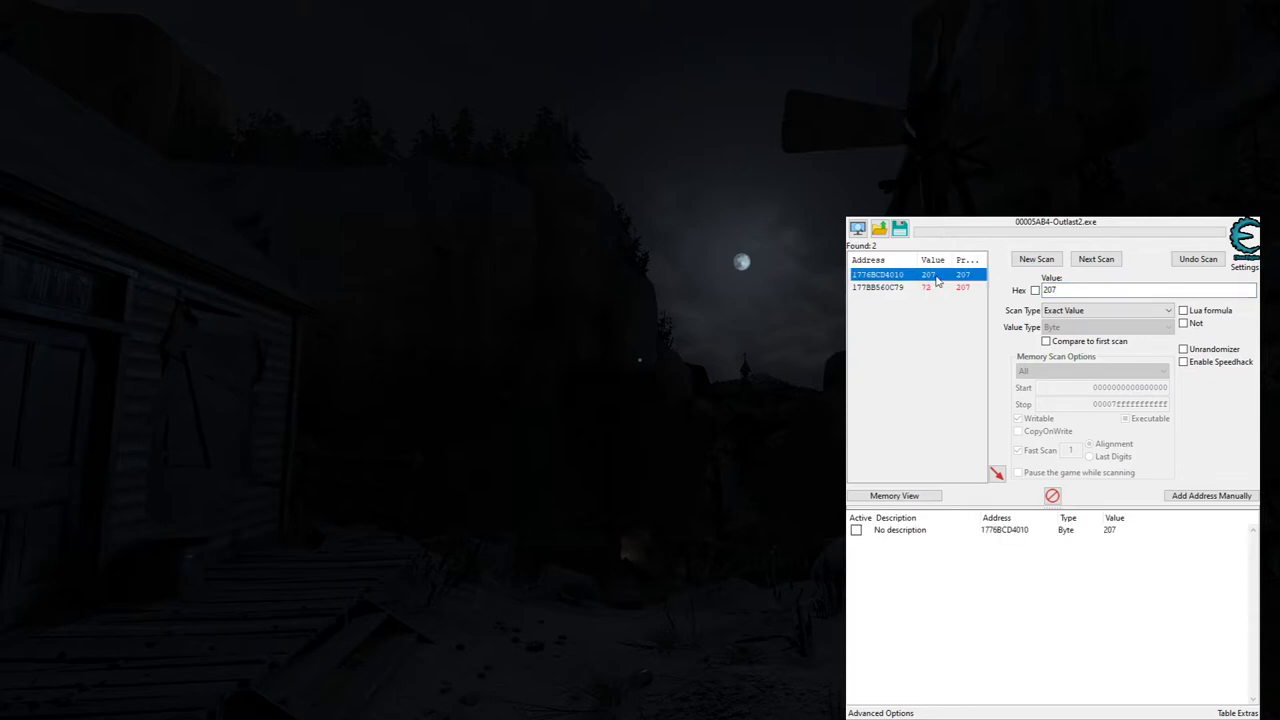